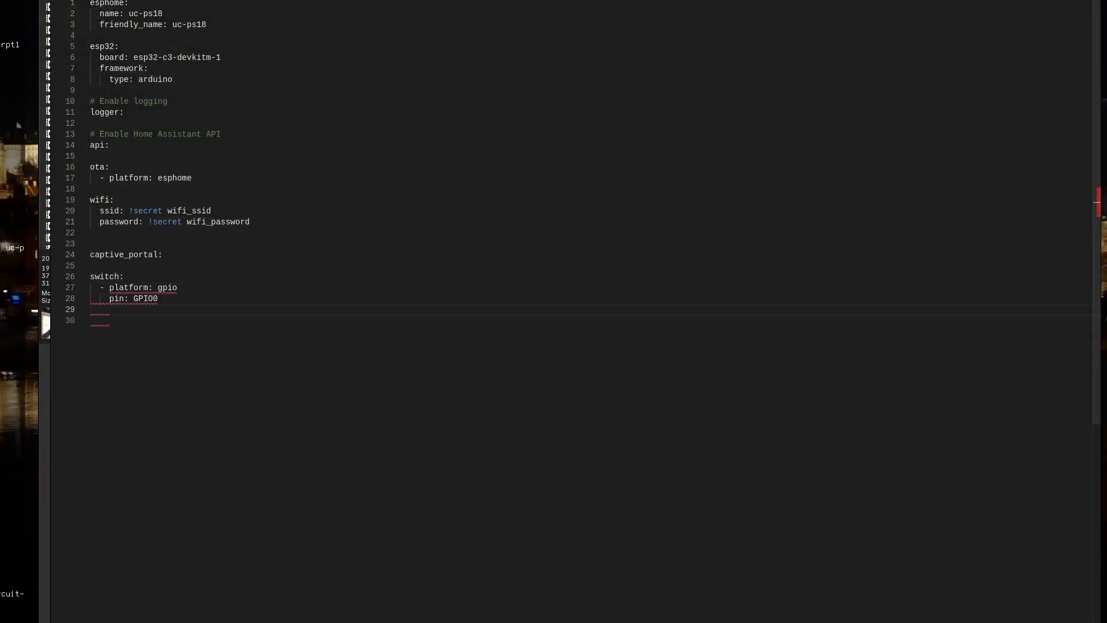
Step: Add name: "Timer" under the GPIO switch in the uc-ps18 YAML
text(name: "Timer")
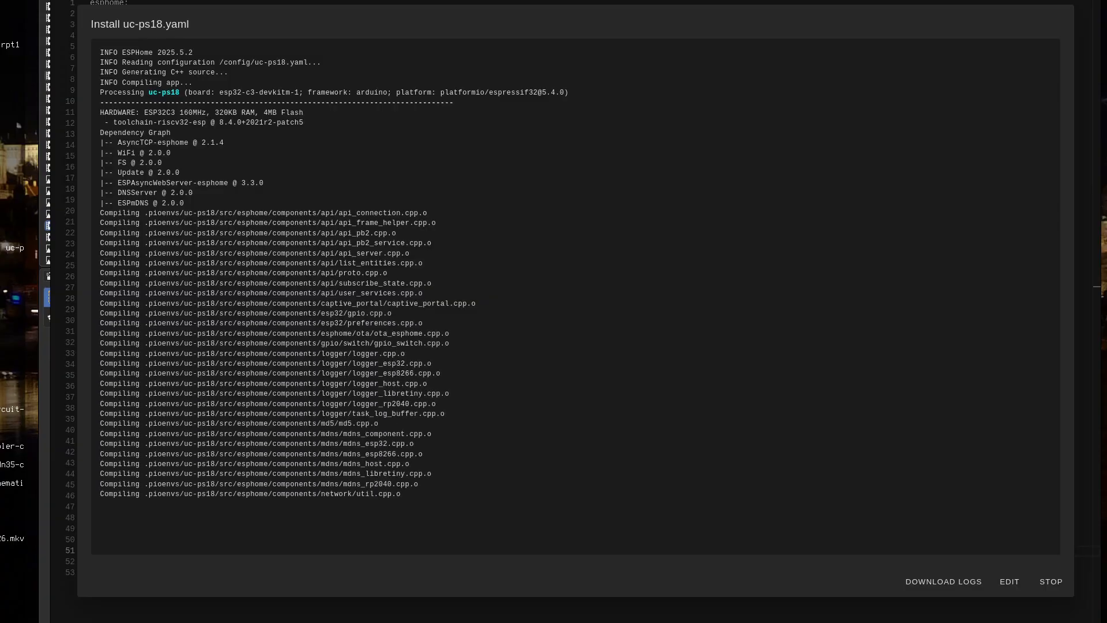
Step: Scroll the install output down to the live device log with uart_debug entries
scroll(down, 3)
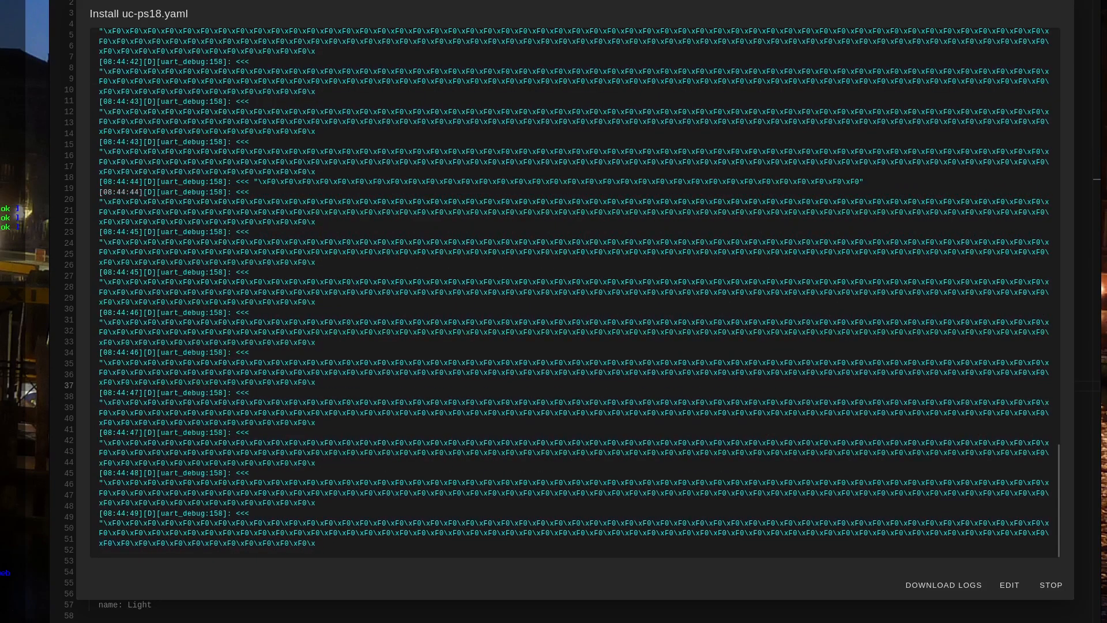
scroll(down, 3)
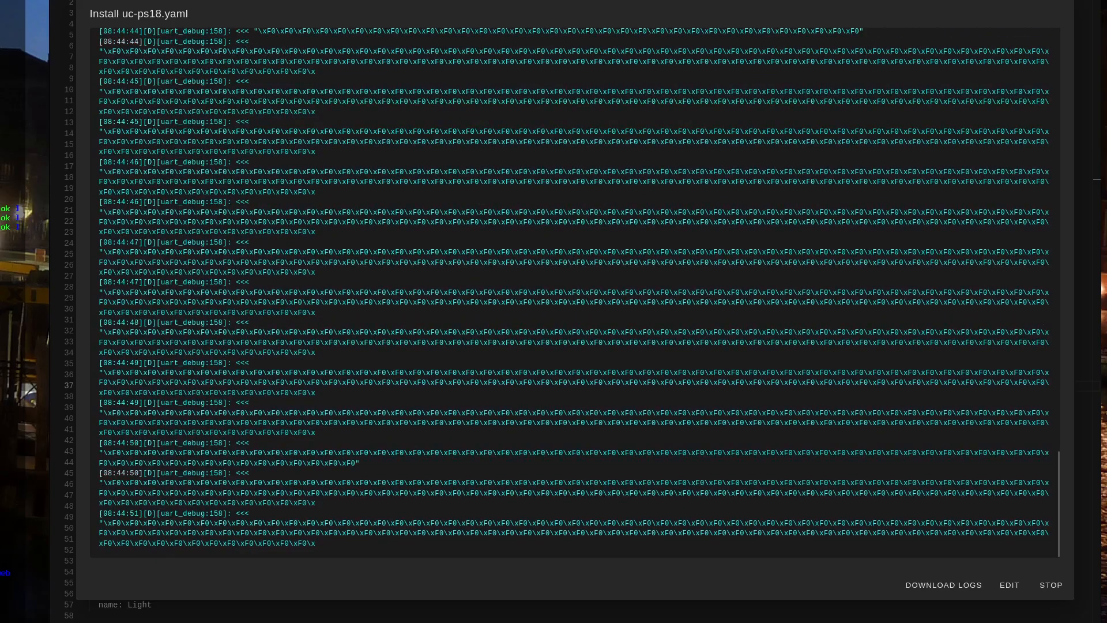
scroll(down, 3)
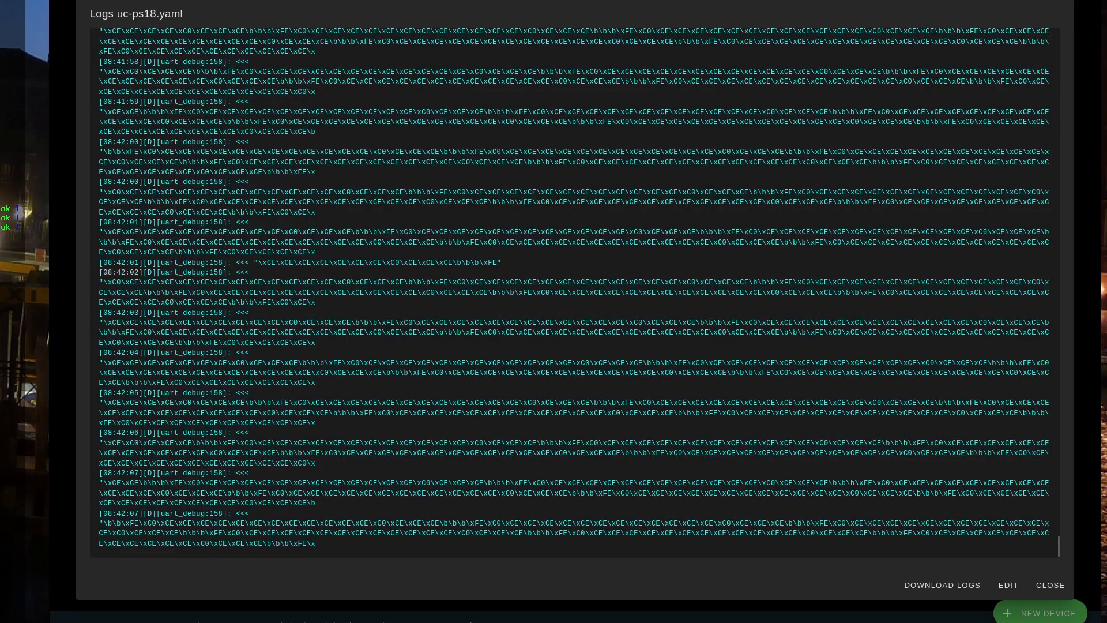
Step: Follow the hauslane log entries showing fan speed 4 then off, and close the log
scroll(down, 3)
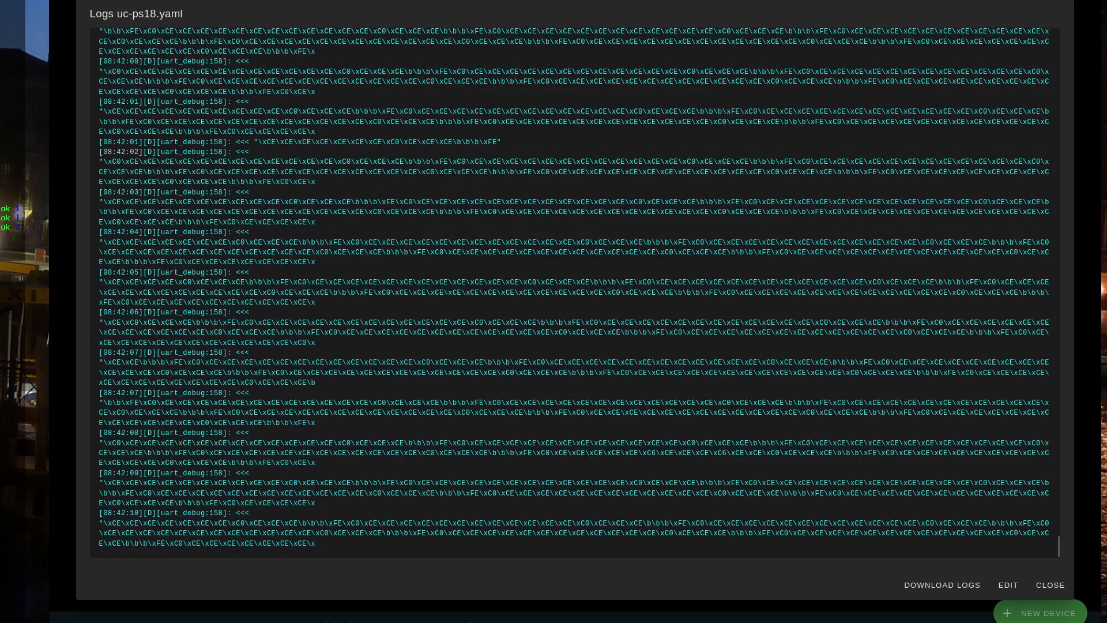
scroll(down, 3)
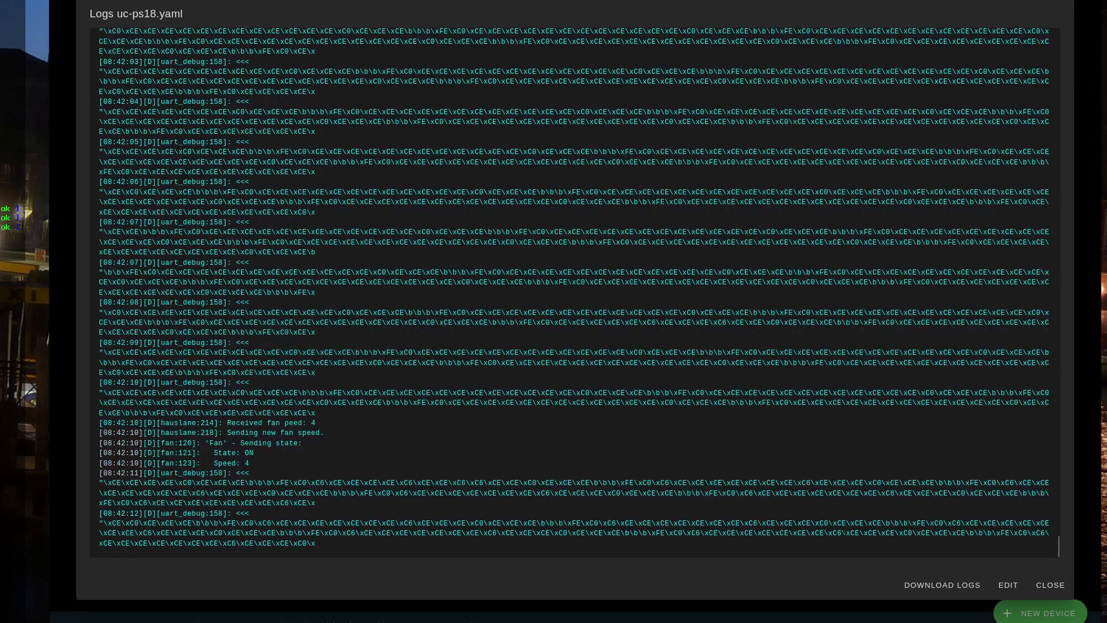
scroll(down, 3)
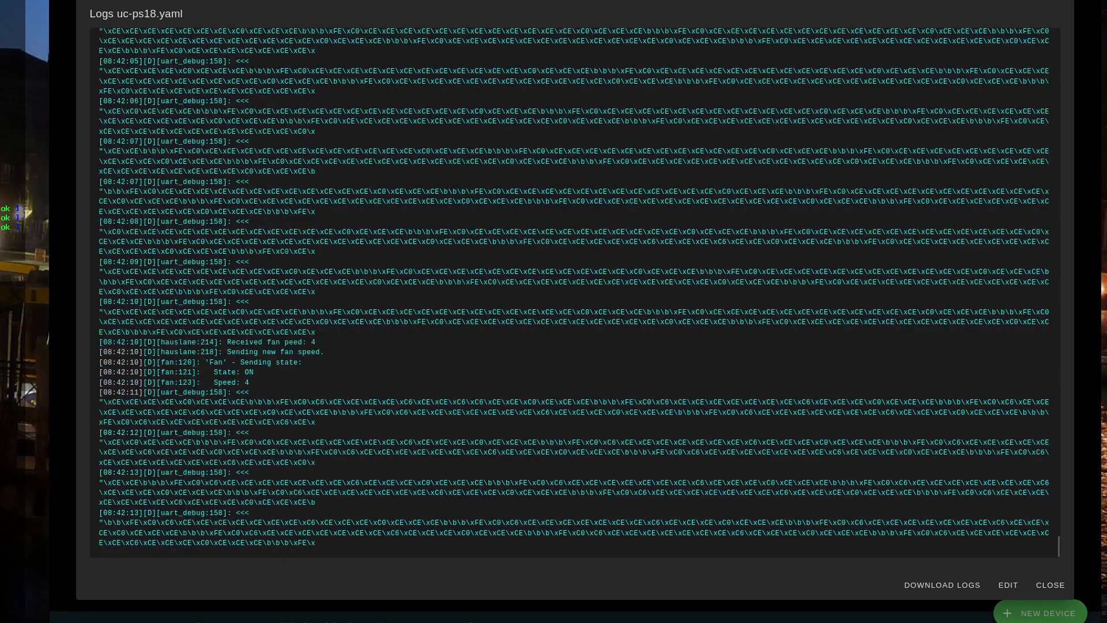
scroll(down, 3)
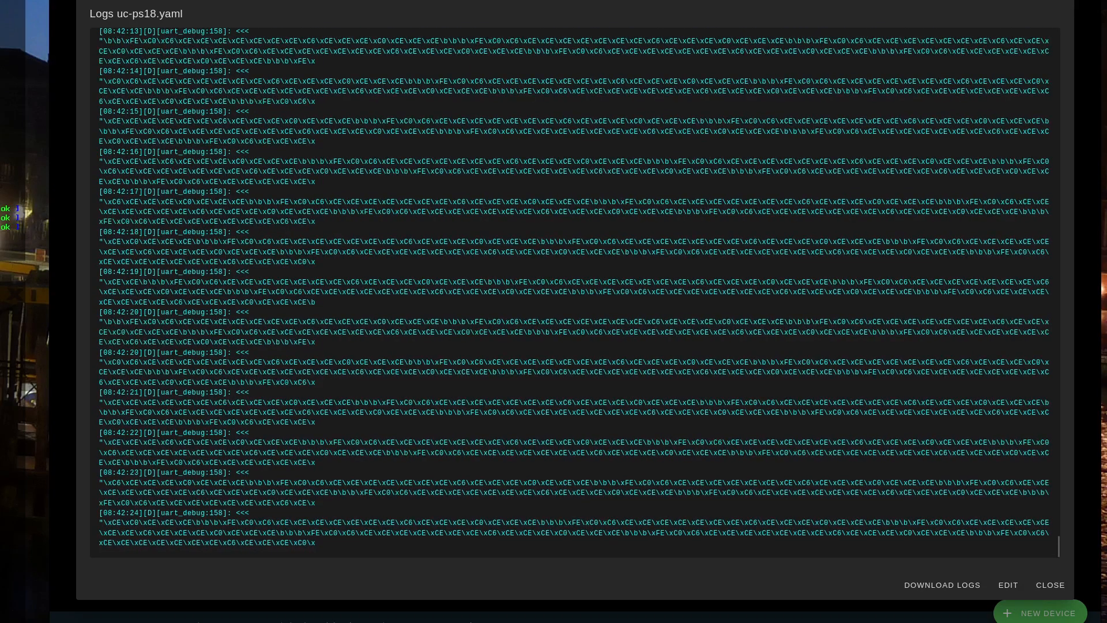
scroll(down, 3)
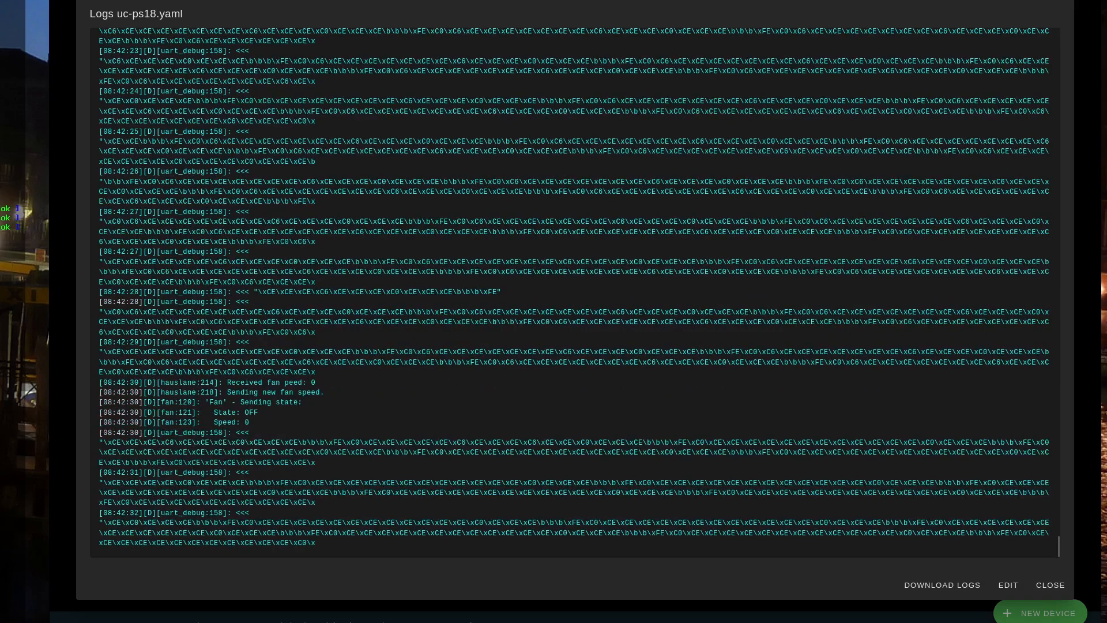
scroll(down, 3)
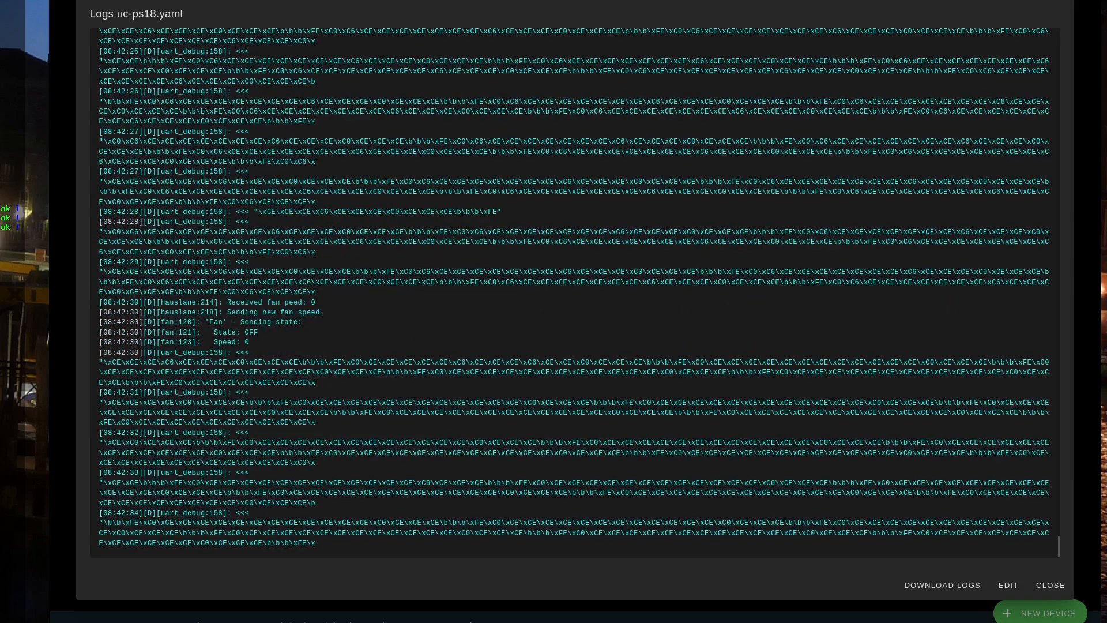
scroll(down, 3)
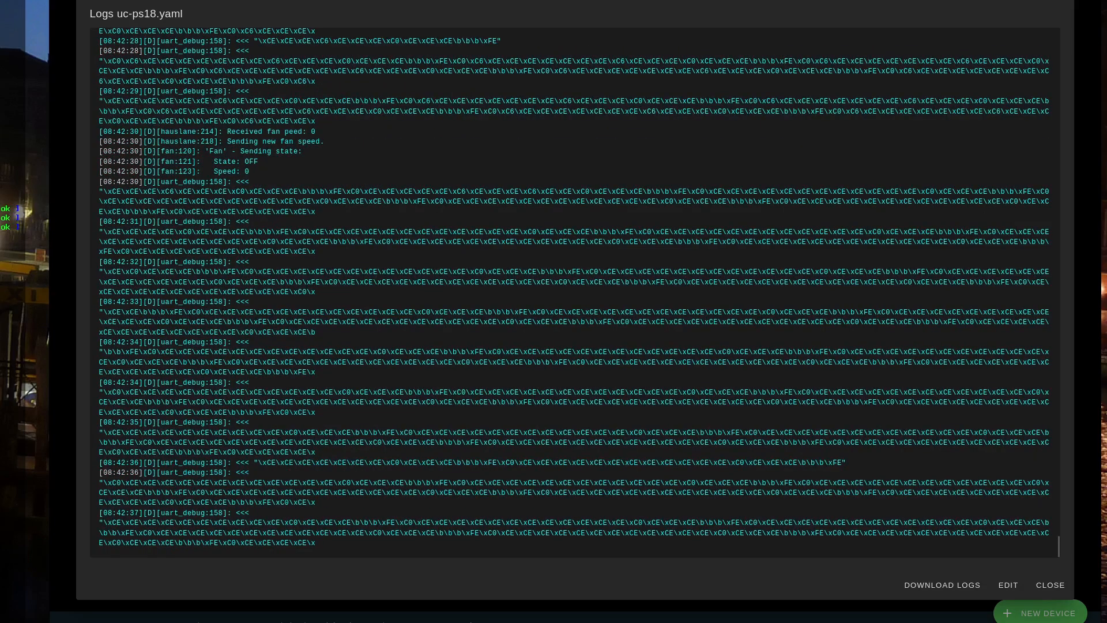
scroll(down, 3)
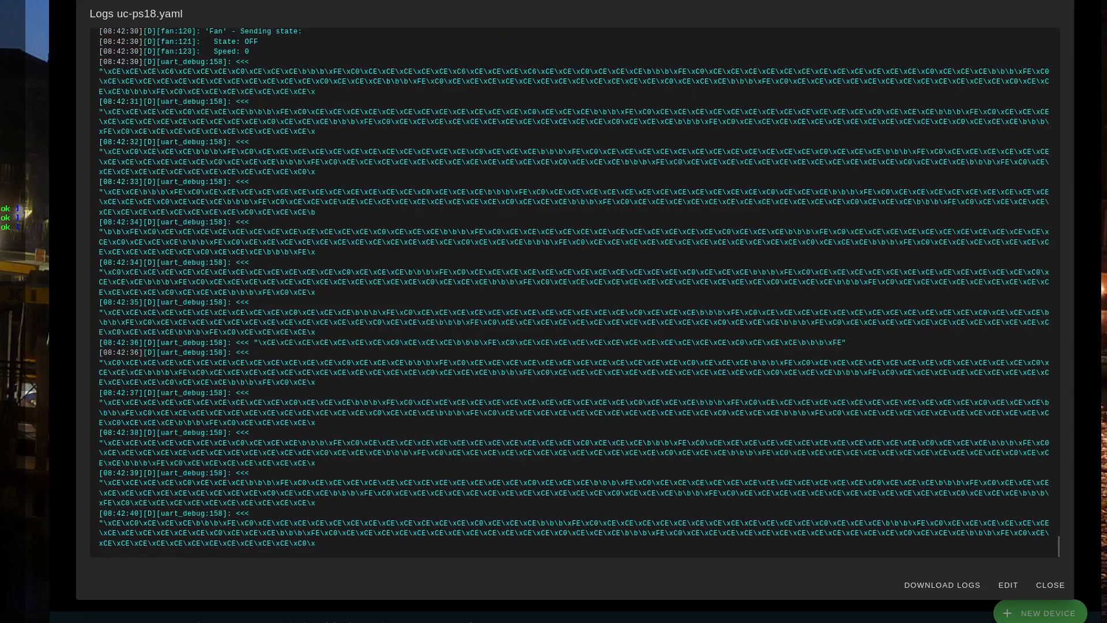
scroll(down, 3)
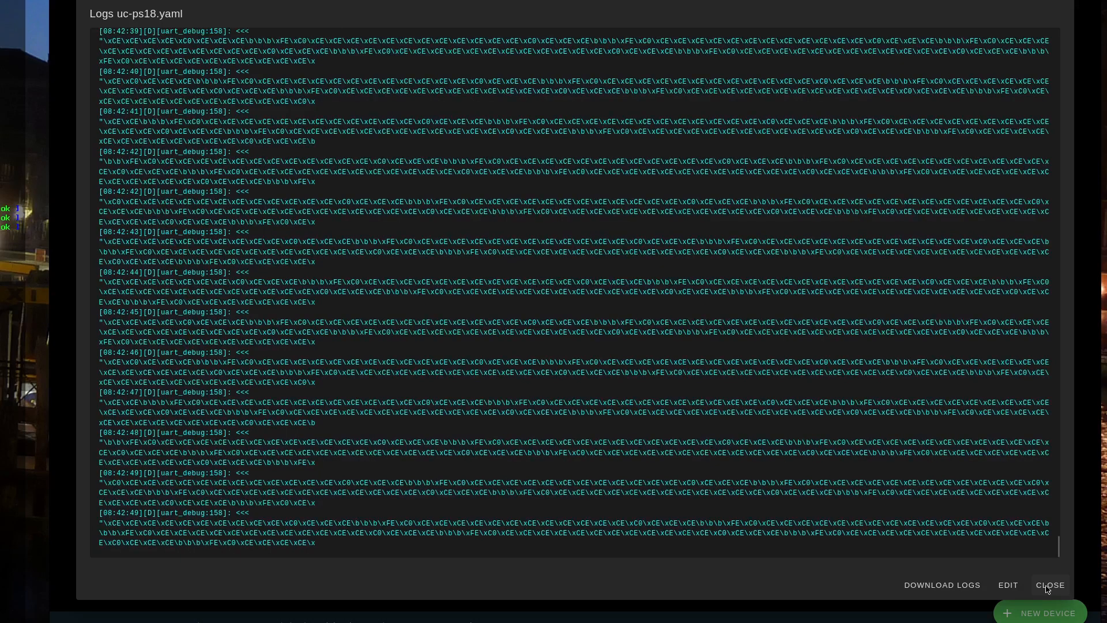
scroll(down, 3)
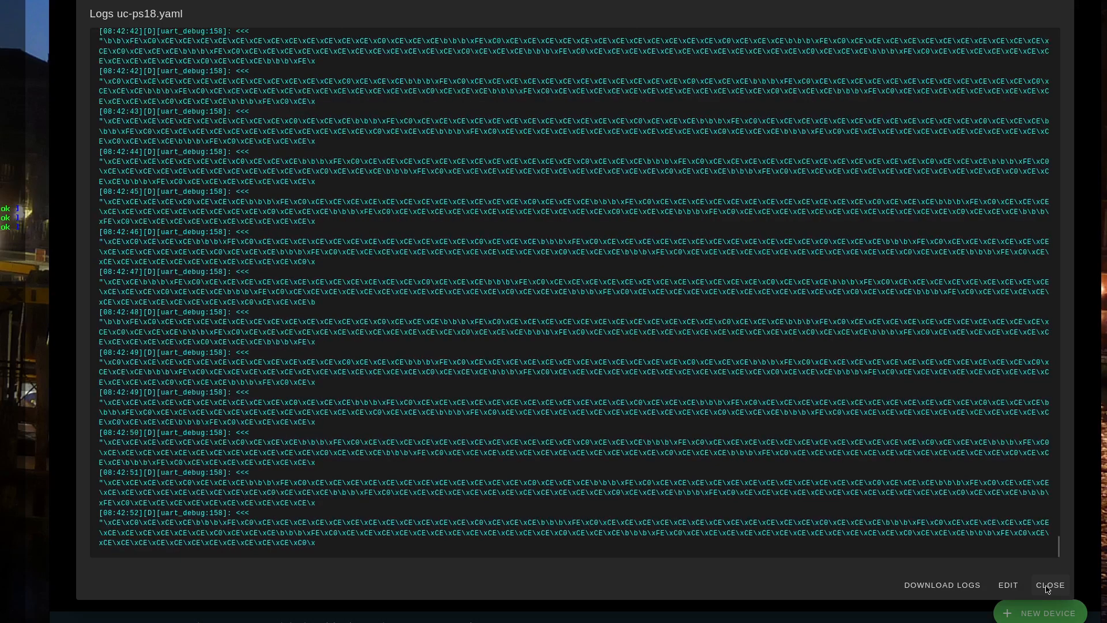
click(1049, 585)
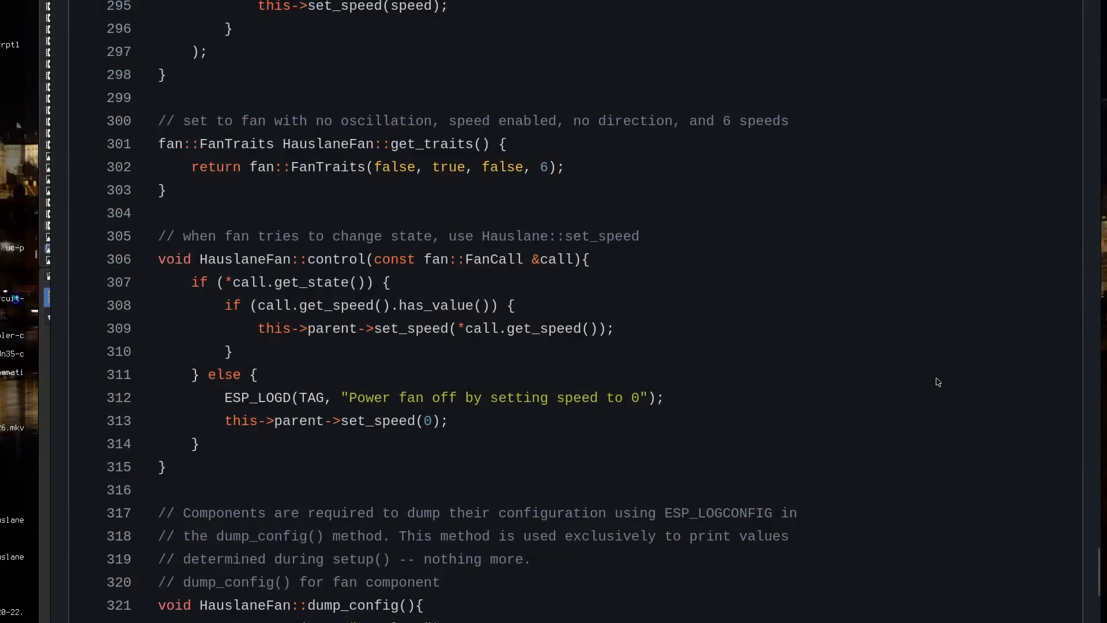
mouse_move(1092, 199)
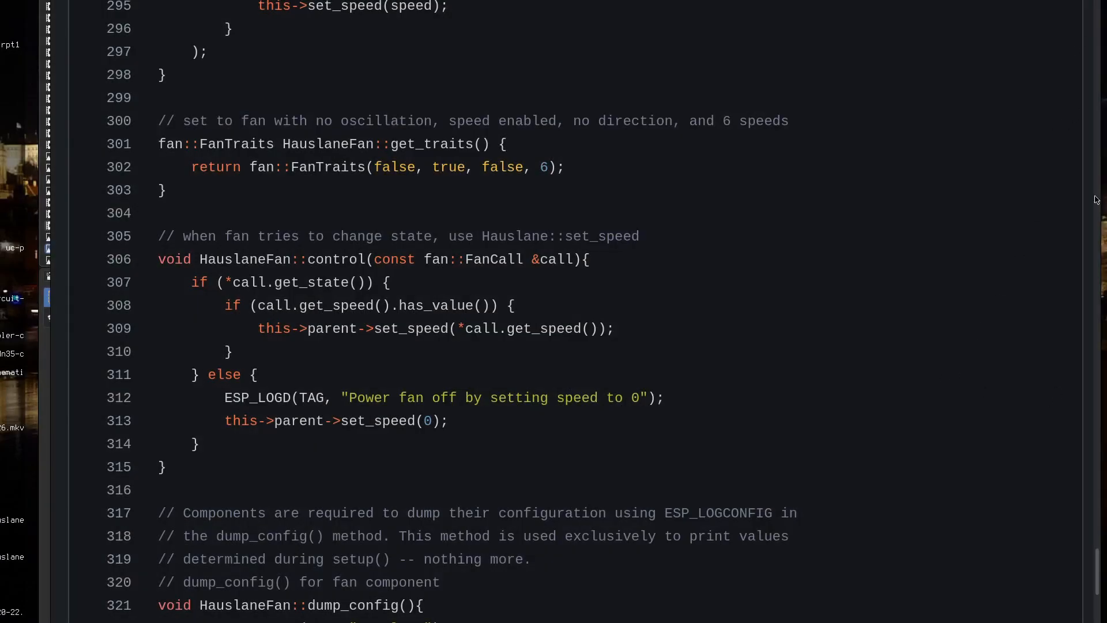
mouse_move(986, 533)
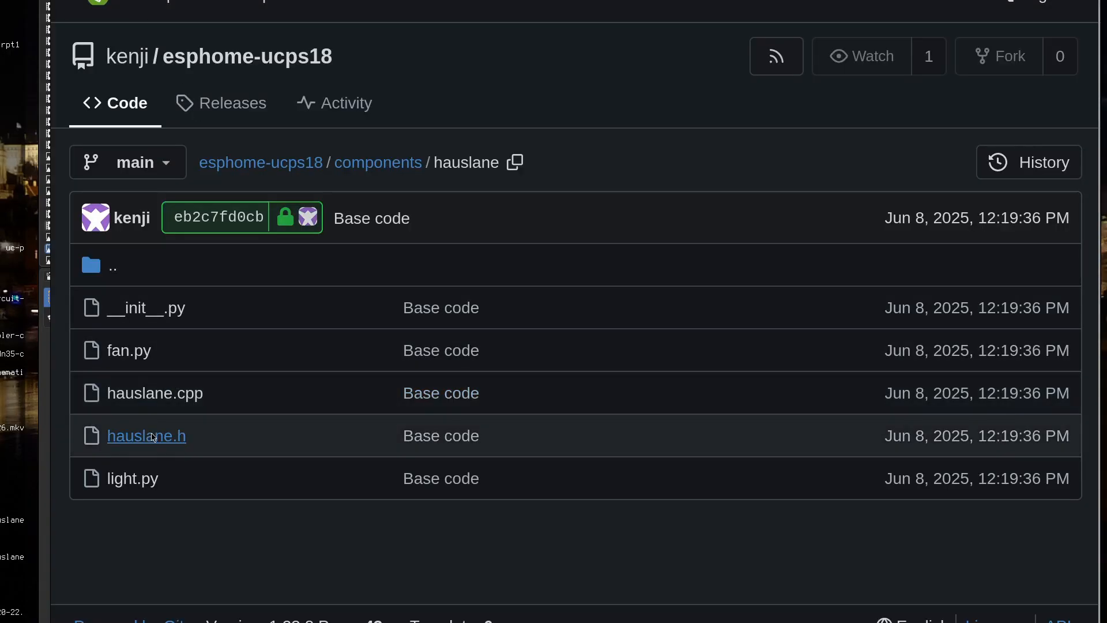
Step: Open hauslane.cpp from the components/hauslane file list
click(146, 436)
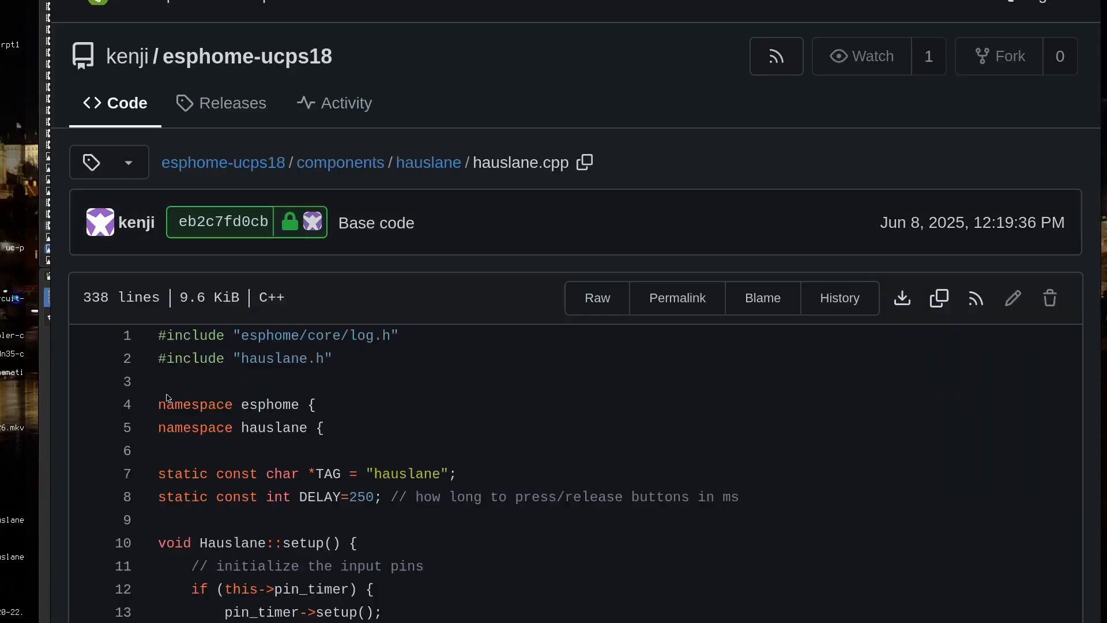
Step: Scroll through hauslane.cpp down to set_speed and the closing #endif
scroll(down, 3)
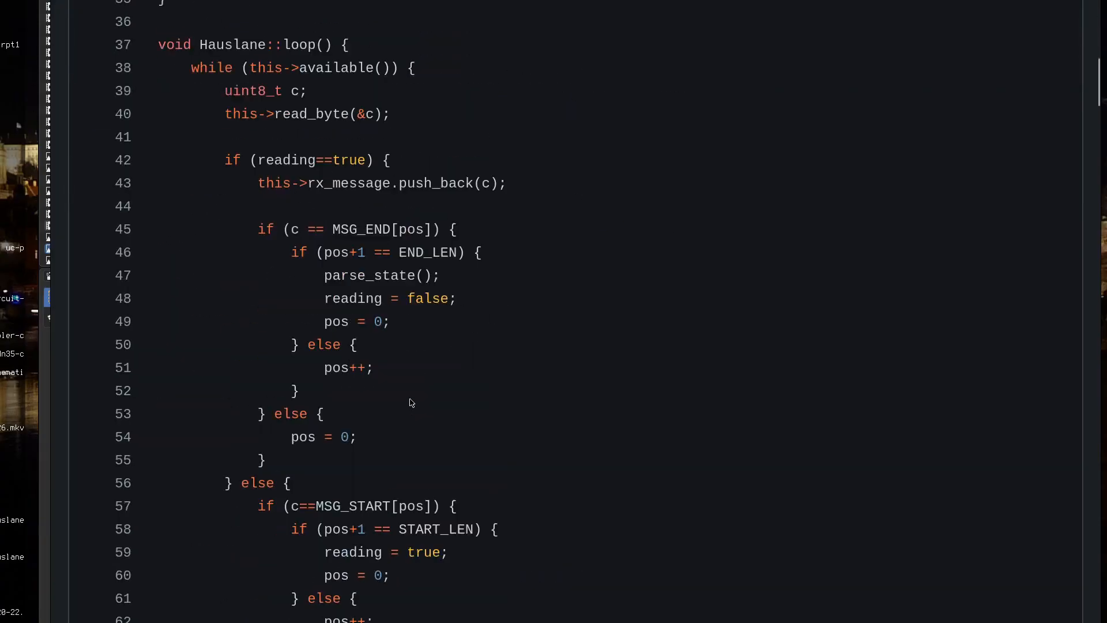
scroll(down, 3)
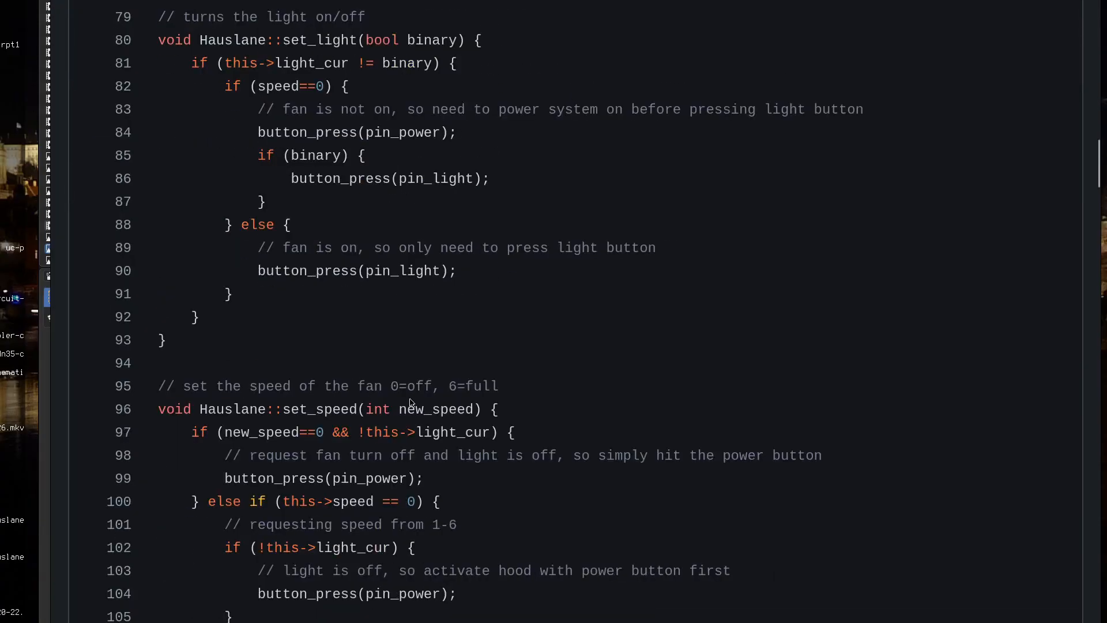
scroll(down, 3)
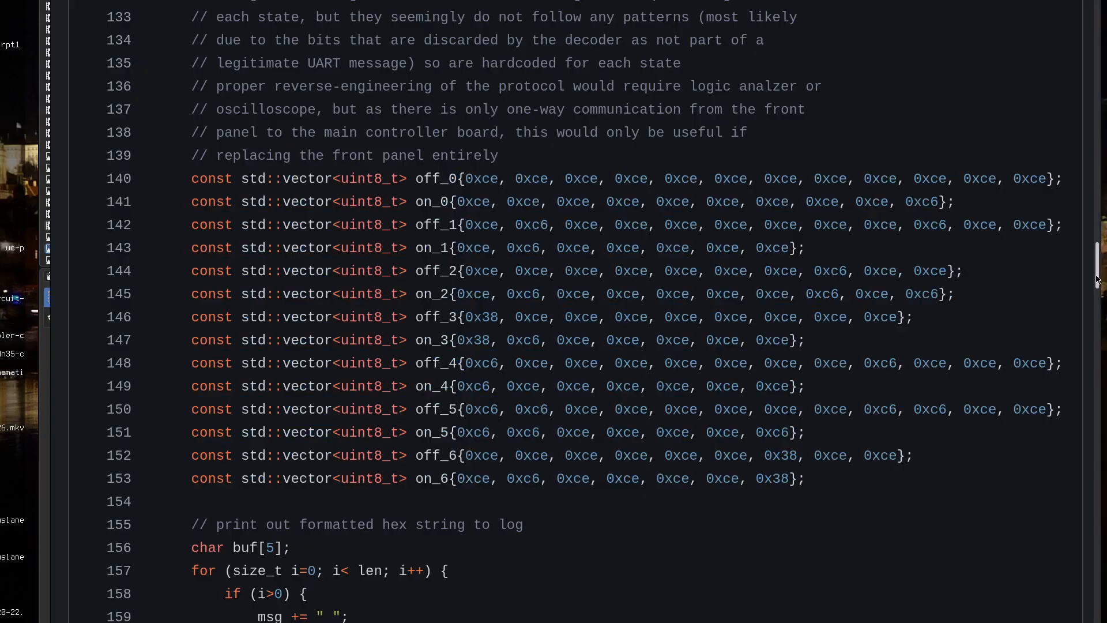
scroll(down, 3)
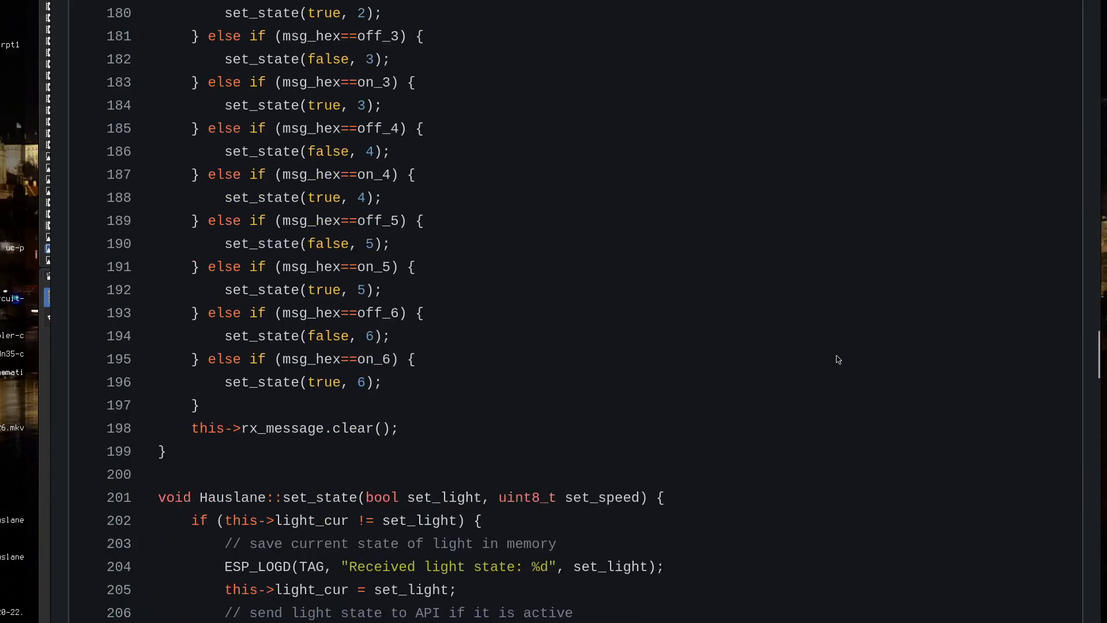
scroll(down, 3)
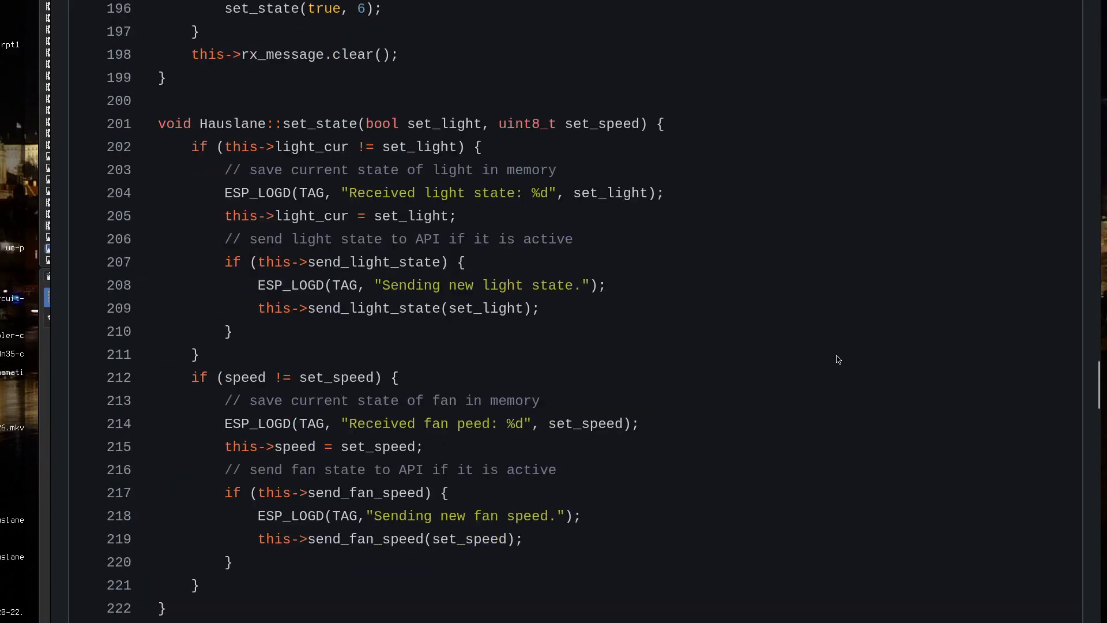
scroll(down, 3)
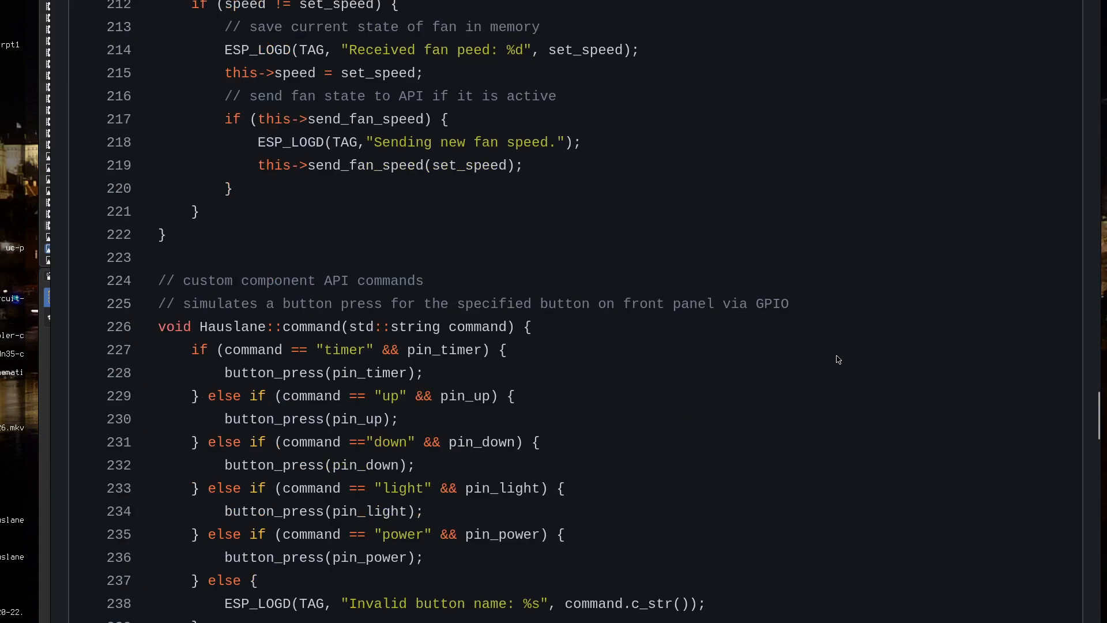
scroll(down, 3)
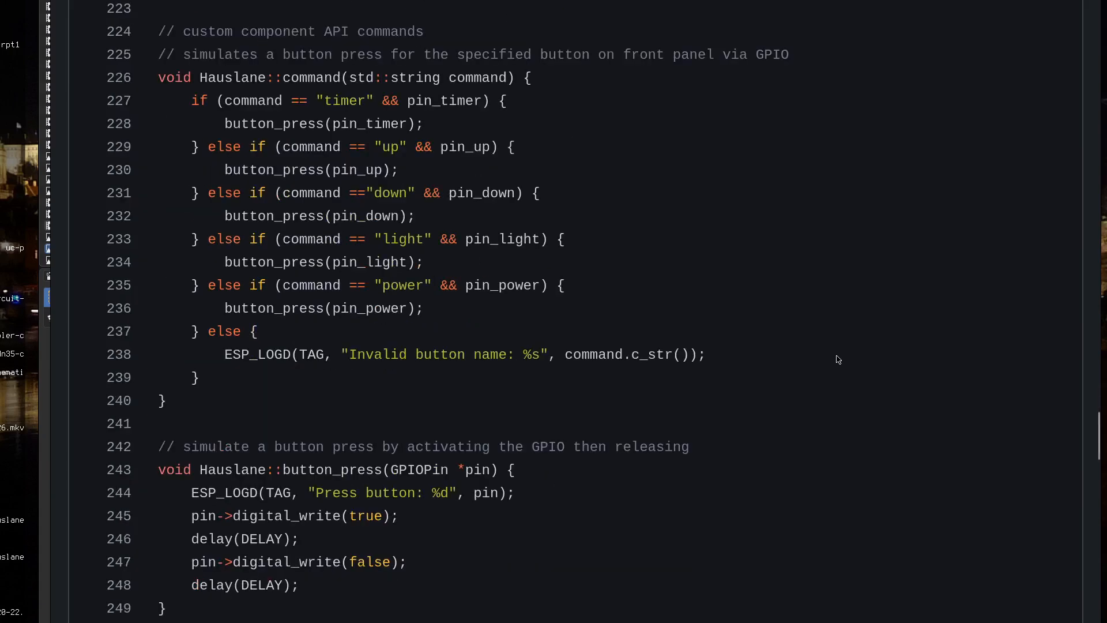
scroll(down, 3)
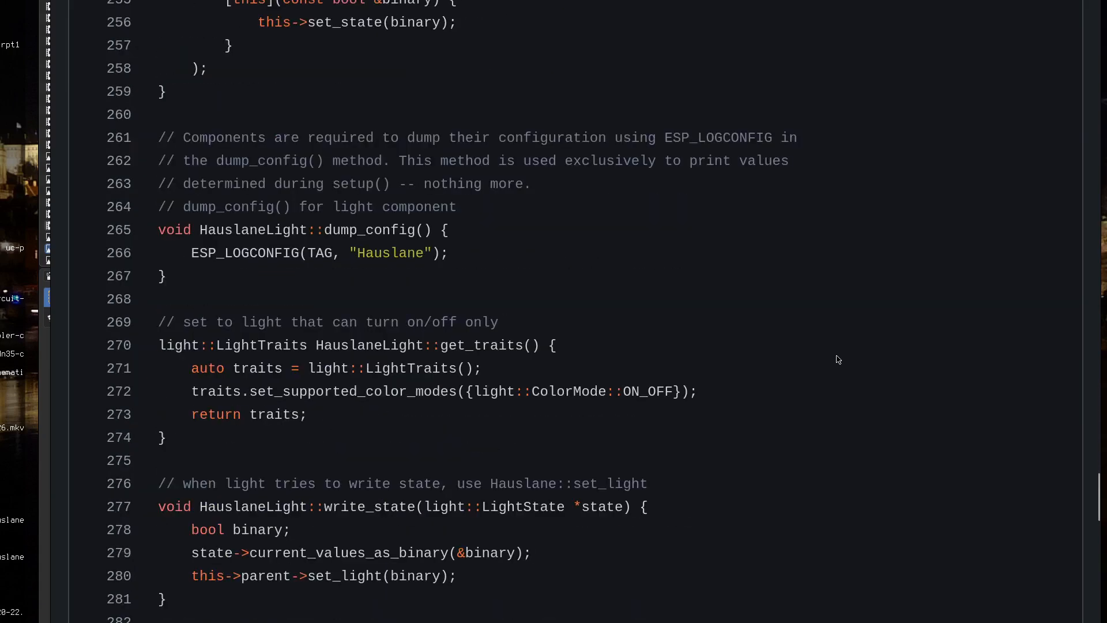
scroll(down, 3)
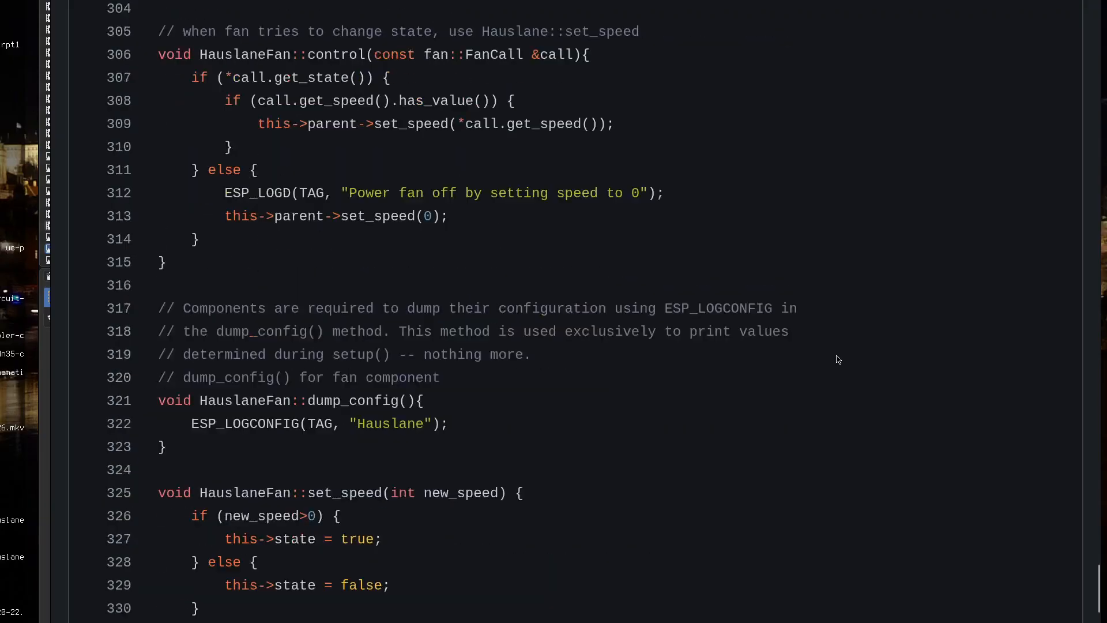
scroll(down, 3)
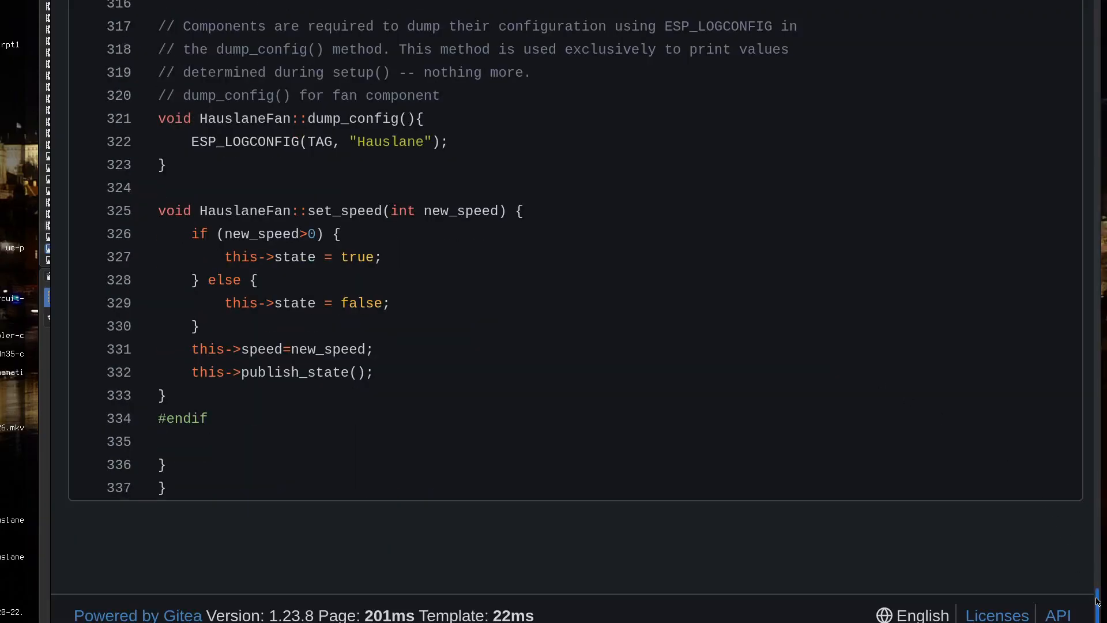